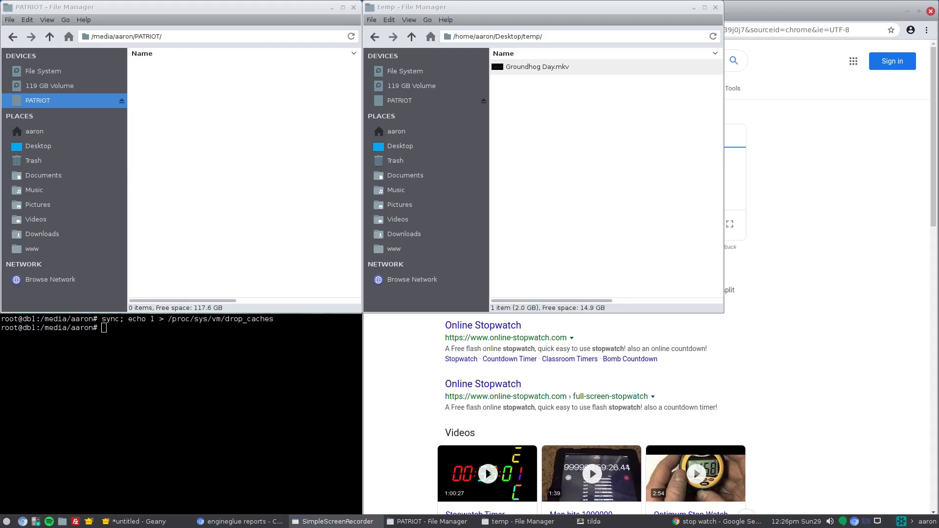
Copy Groundhog Day.mkv from the temp window onto PATRIOT while the stopwatch times it.
left_click(537, 67)
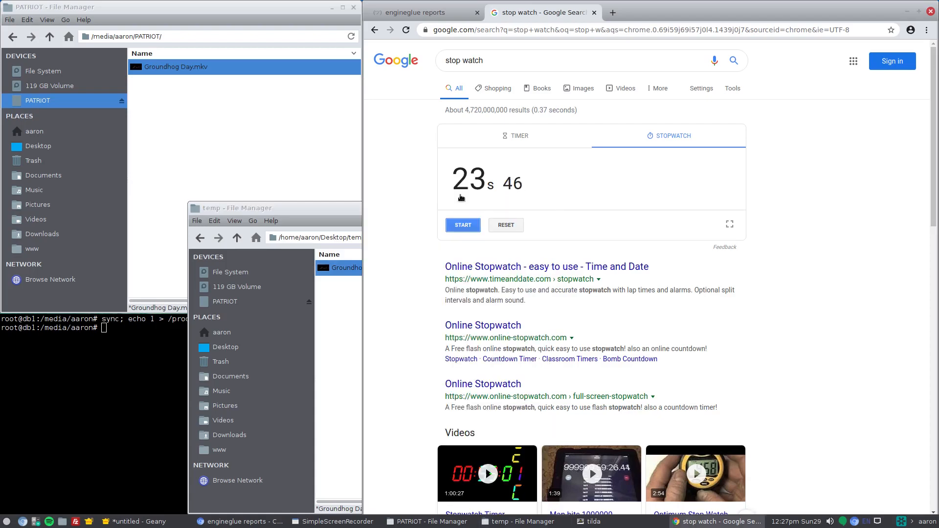
mouse_move(488, 185)
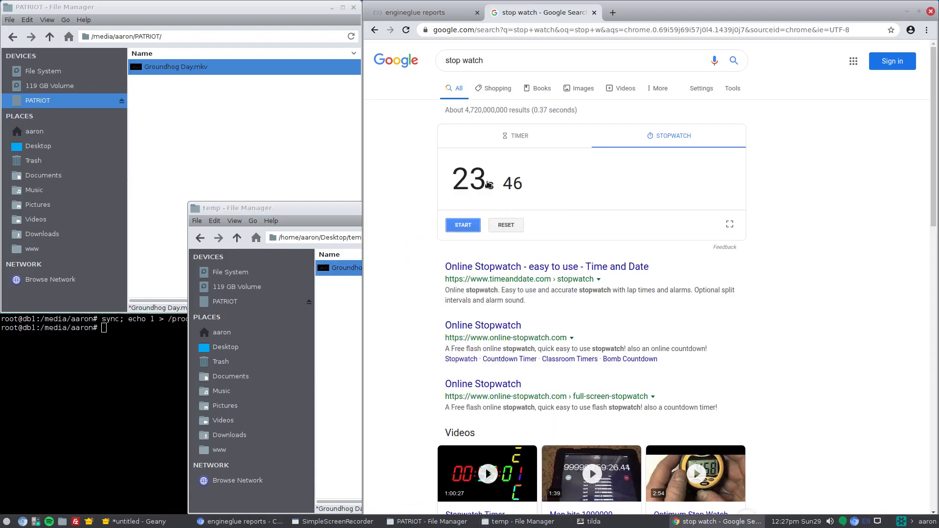
mouse_move(502, 230)
type("sync; echo 1 > /proc/sys/vm/drop_caches")
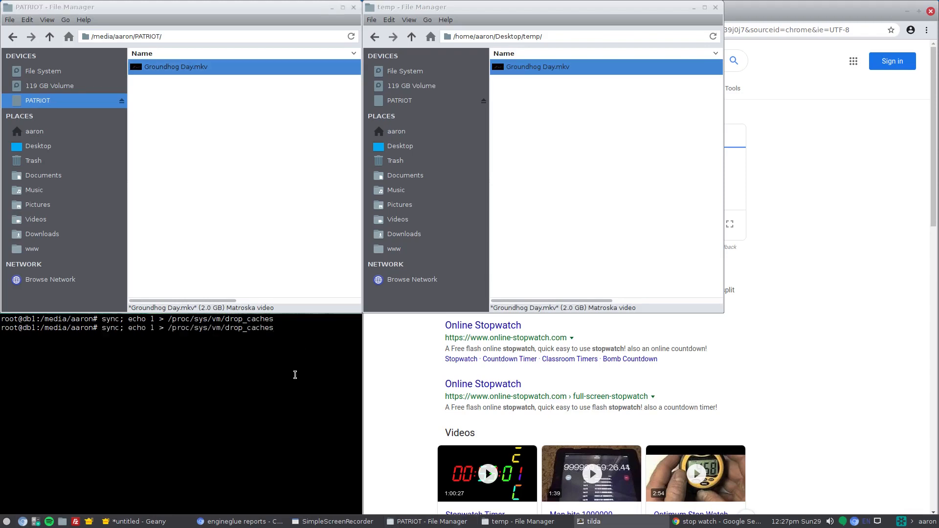
Flush disk caches in tilda before timing the video copy back to temp.
key("Return")
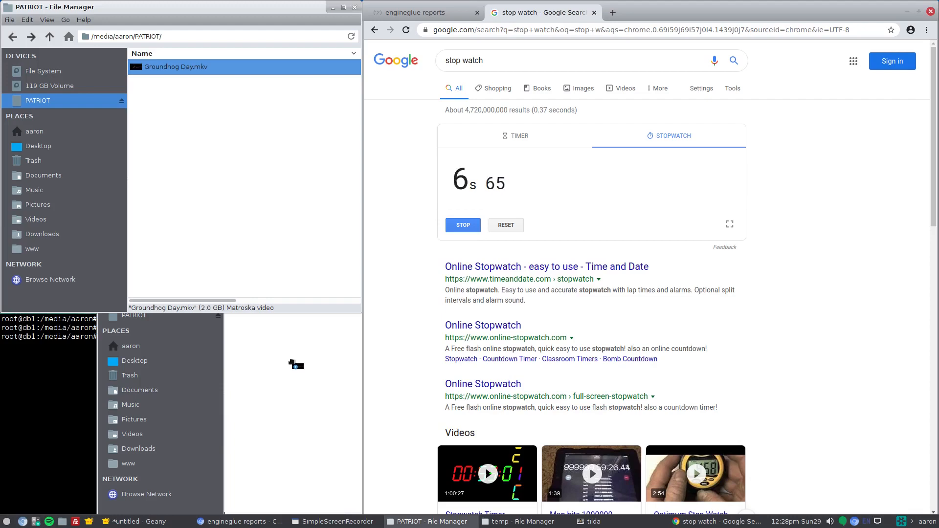
mouse_move(610, 340)
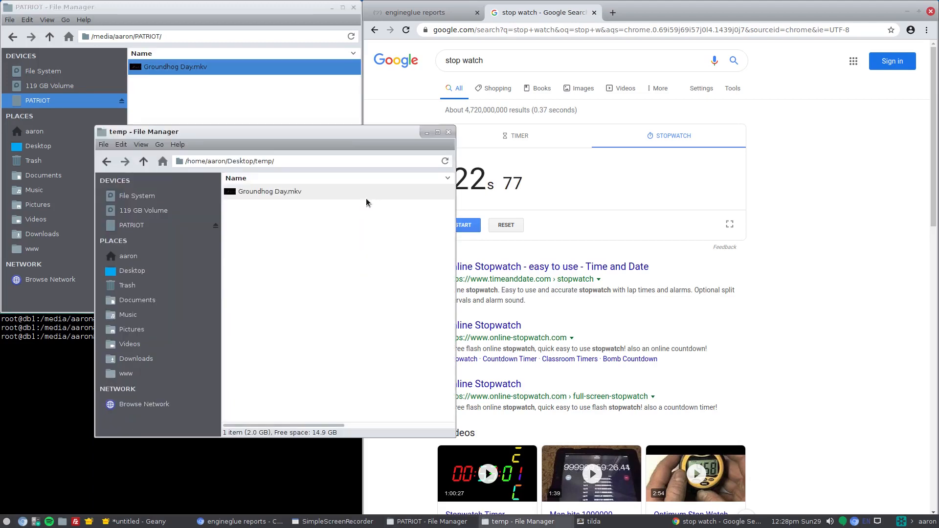
mouse_move(300, 138)
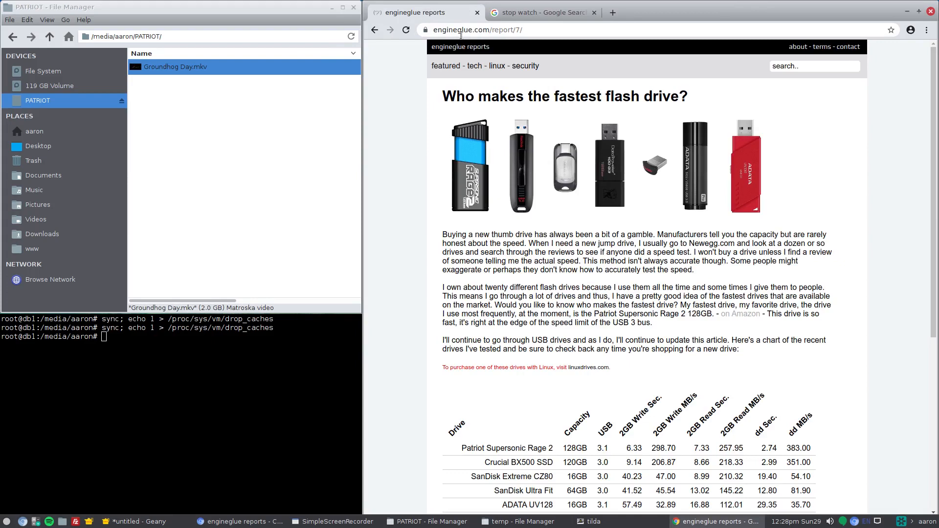
mouse_move(625, 300)
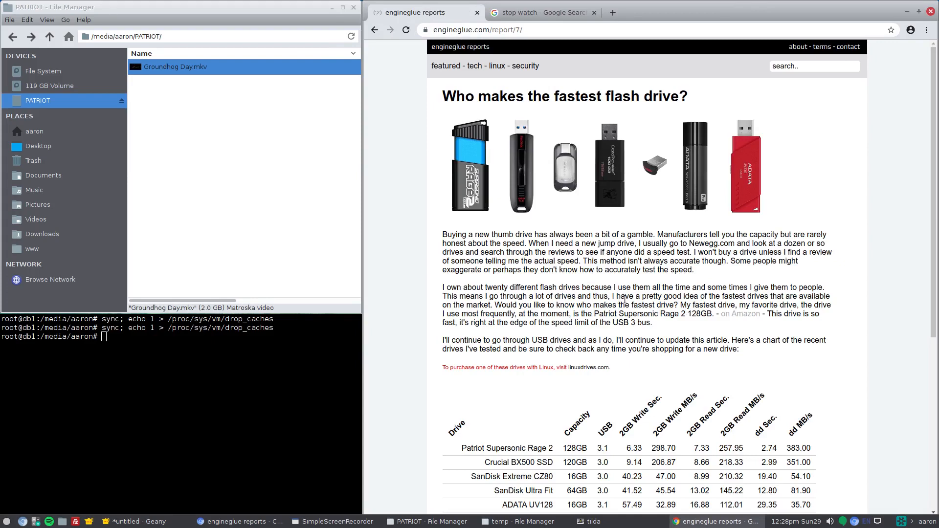
Scroll the engineglue.com report down to the benchmark table and dd command.
scroll("down", 3)
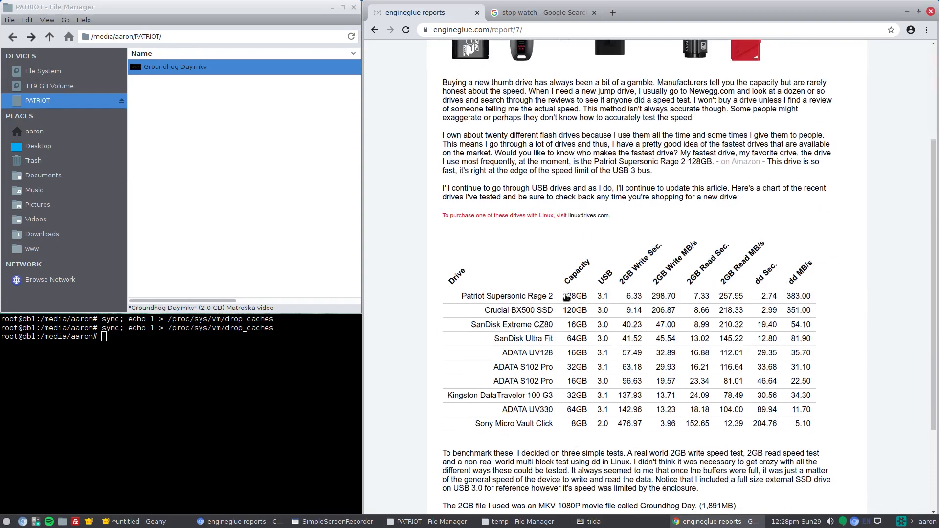
scroll("down", 3)
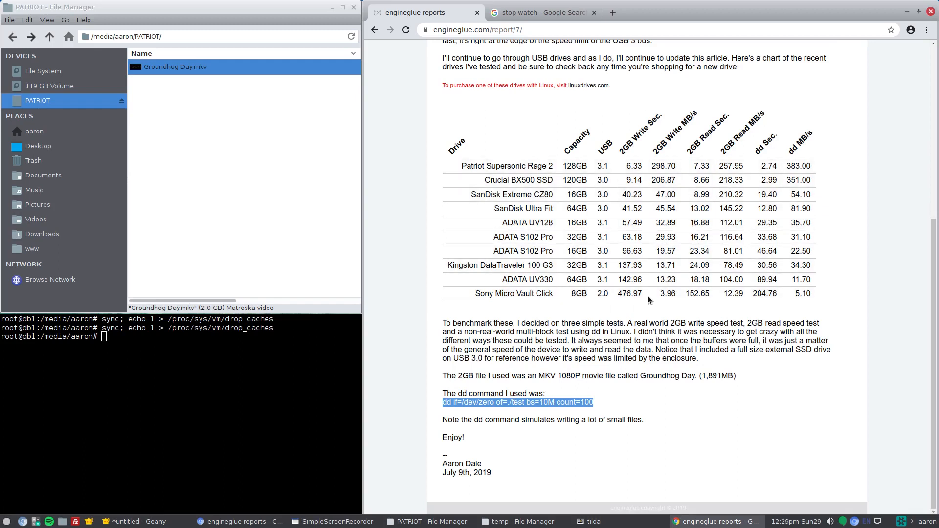
mouse_move(365, 376)
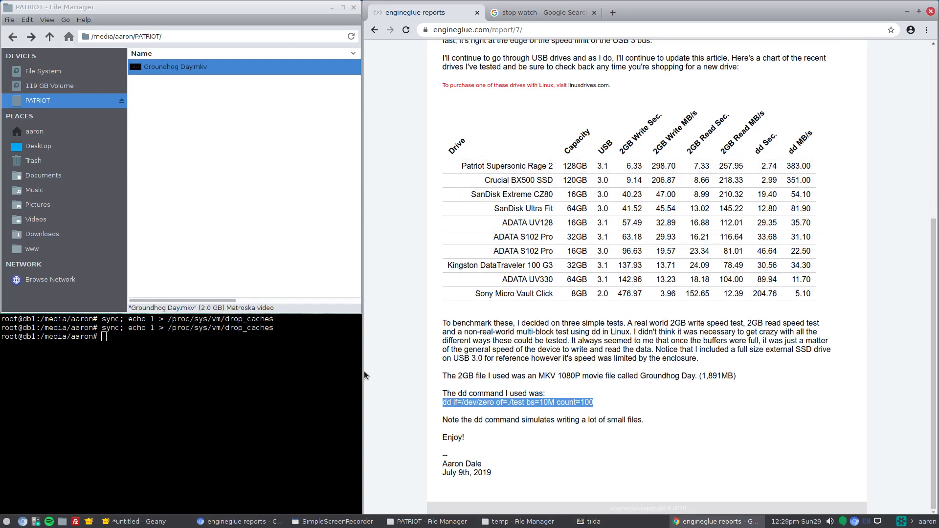
mouse_move(226, 391)
type("ls")
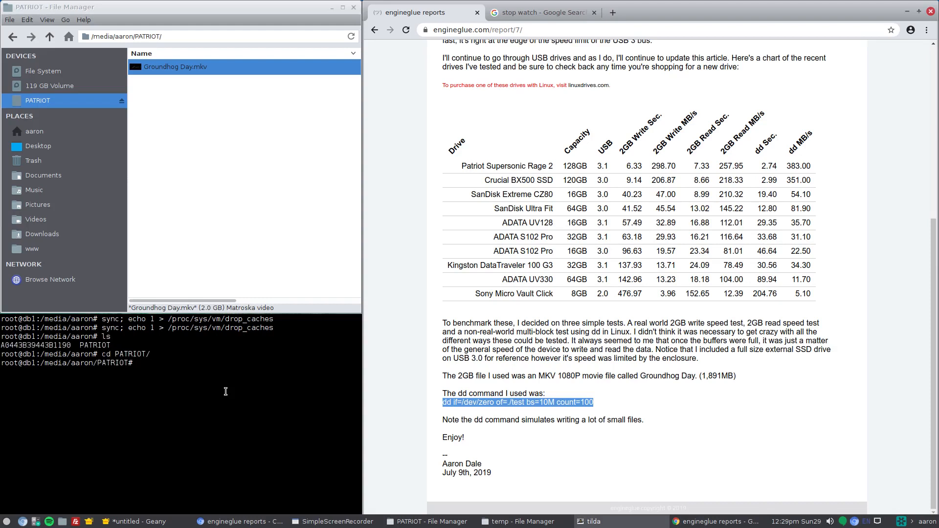
Run 'dd if=/dev/zero of=./test bs=10M count=100' four times: 324, 190, 316, 312 MB/s.
type("dd if=/dev/zero of=./test bs=10M count=100")
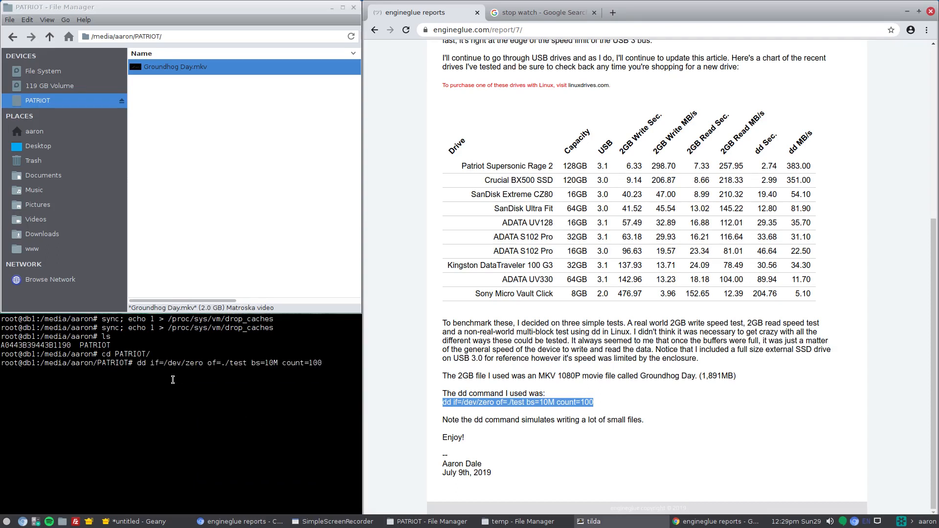
mouse_move(188, 368)
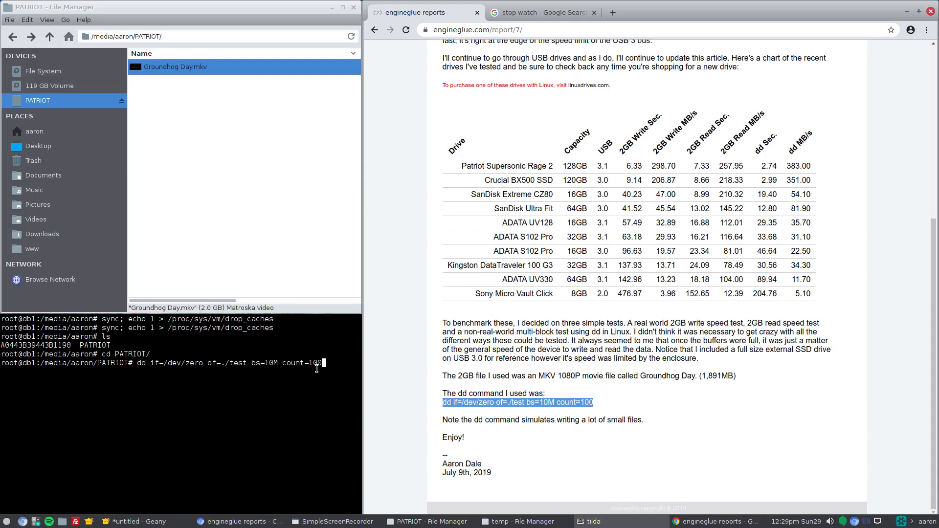
mouse_move(320, 388)
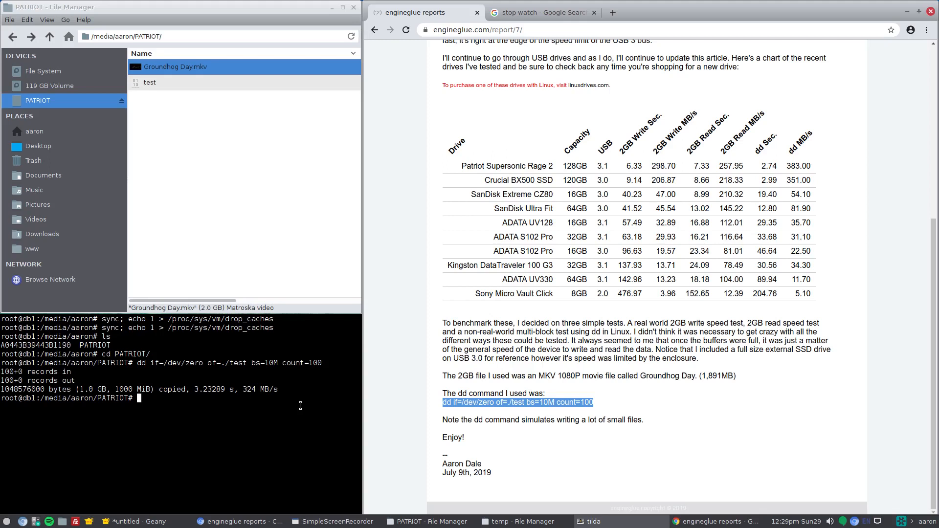
key("Return")
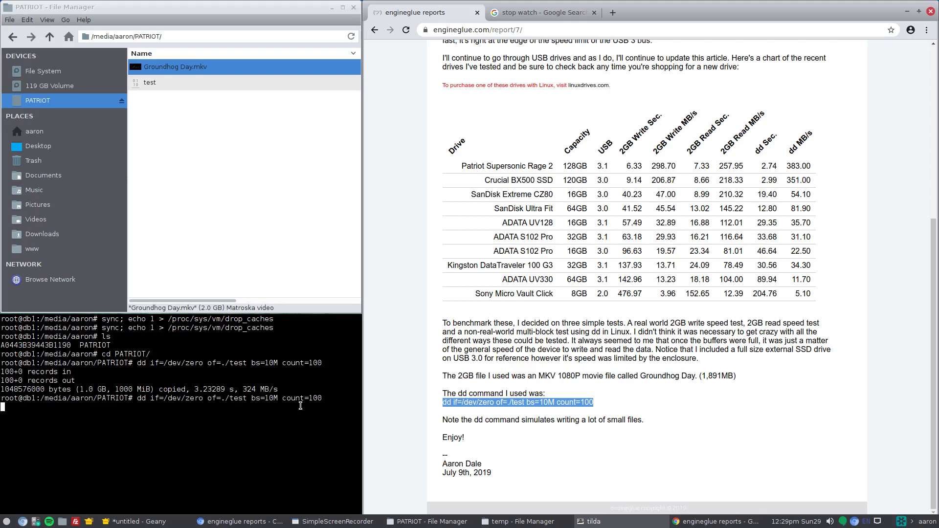
key("Return")
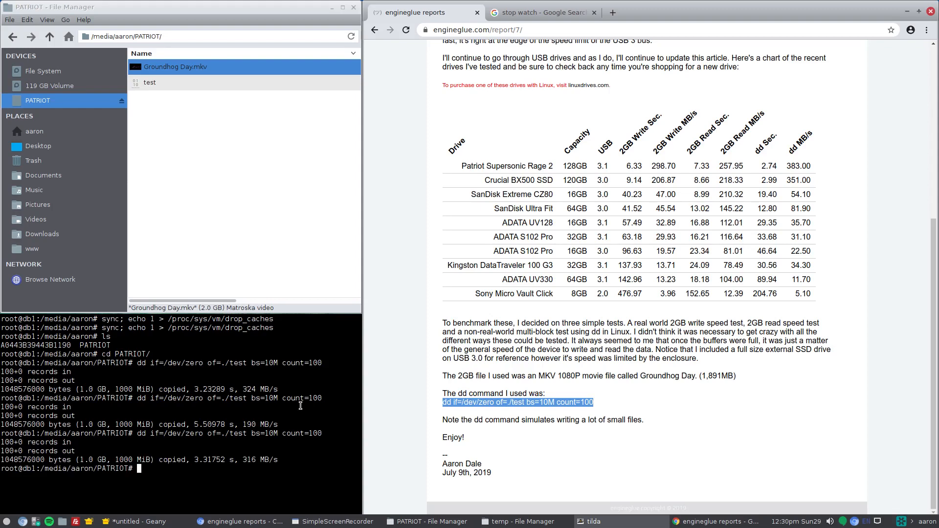
type("dd if=/dev/zero of=./test bs=10M count=100")
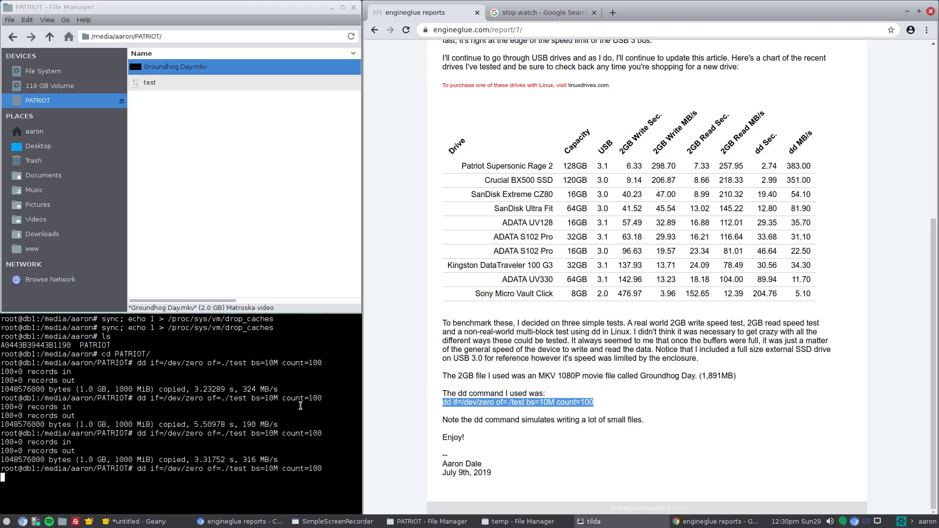
key("Return")
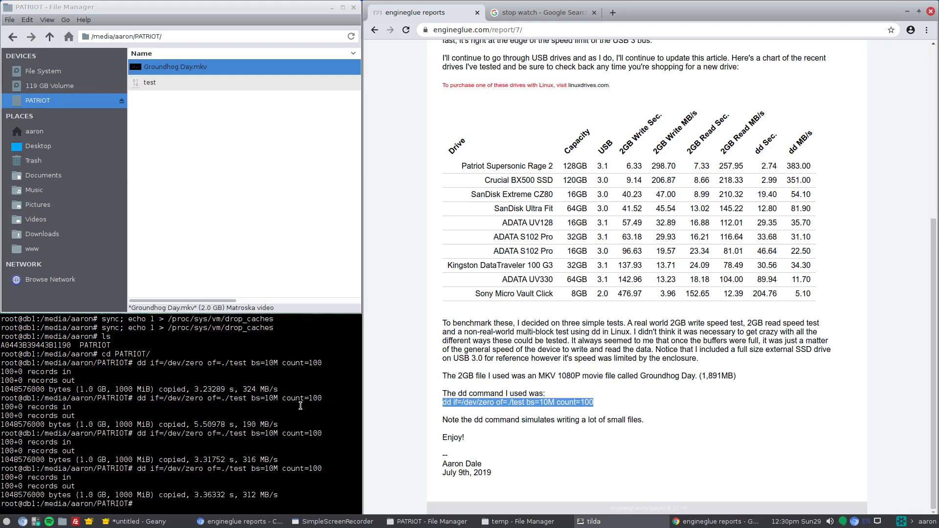
mouse_move(262, 508)
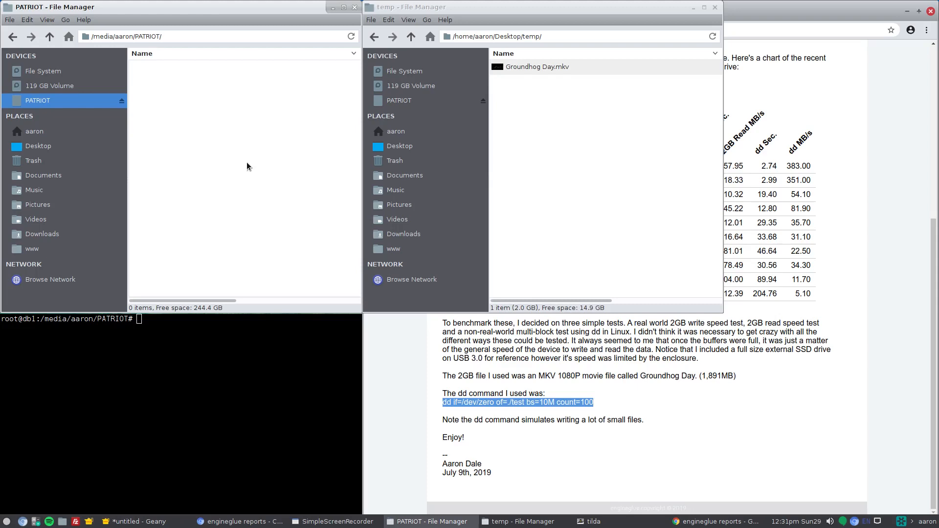
mouse_move(261, 119)
type("sync; echo")
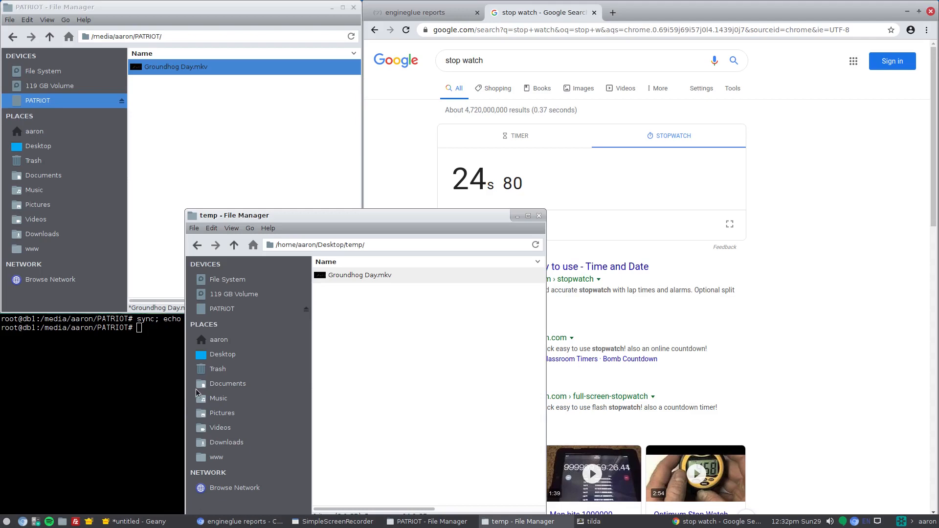
mouse_move(258, 339)
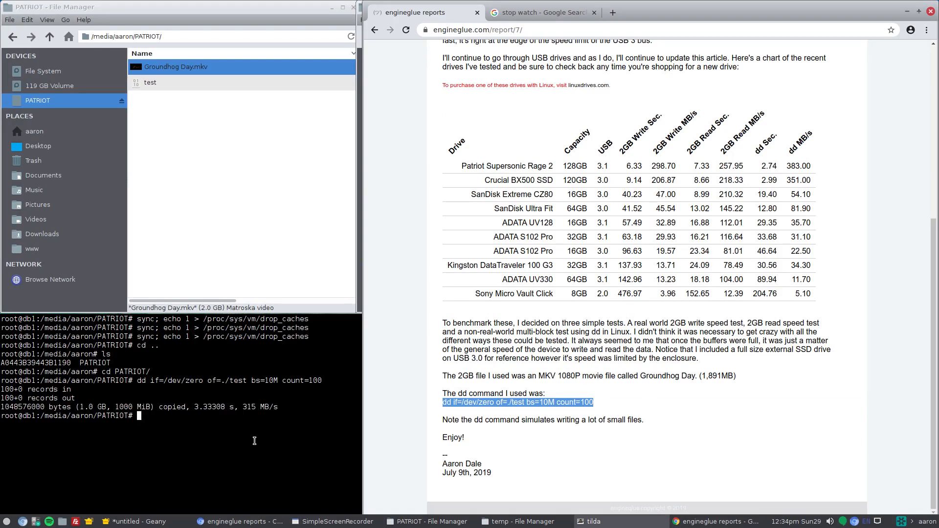
Repeat the 1 GB dd write test on the second PATRIOT drive, getting 304 and 314 MB/s.
type("dd if=/dev/zero of=./test bs=10M count=100")
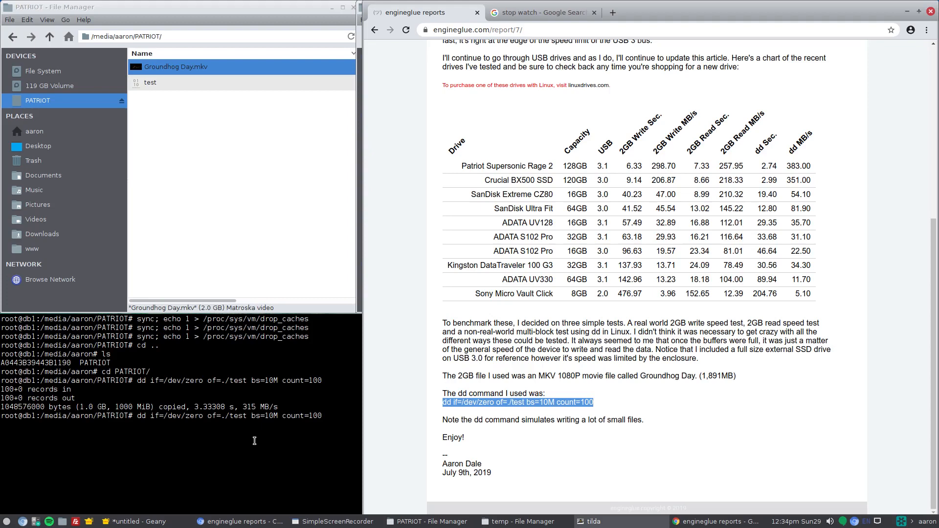
key("Return")
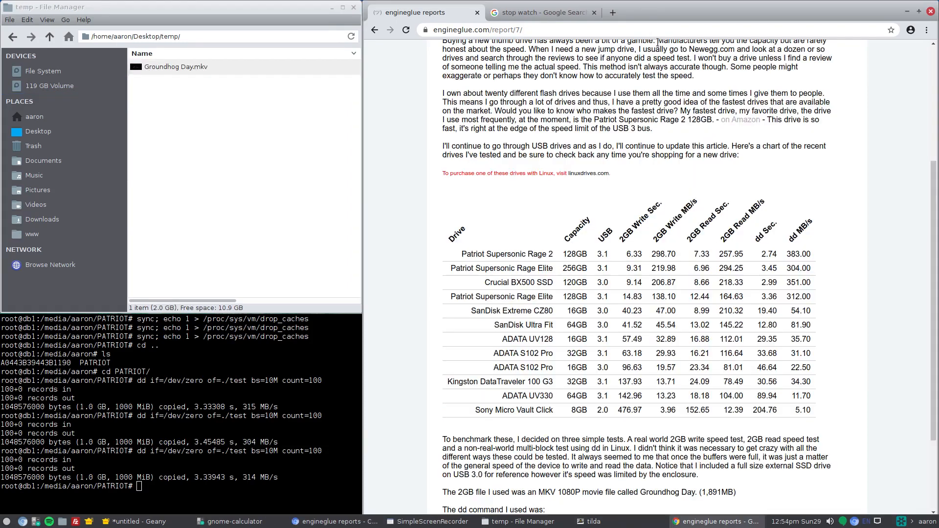
scroll("down", 3)
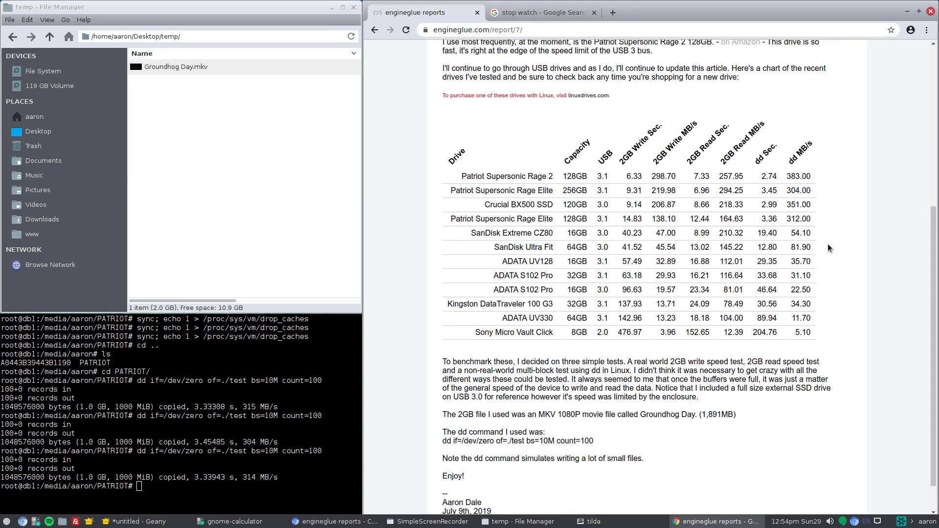
mouse_move(547, 190)
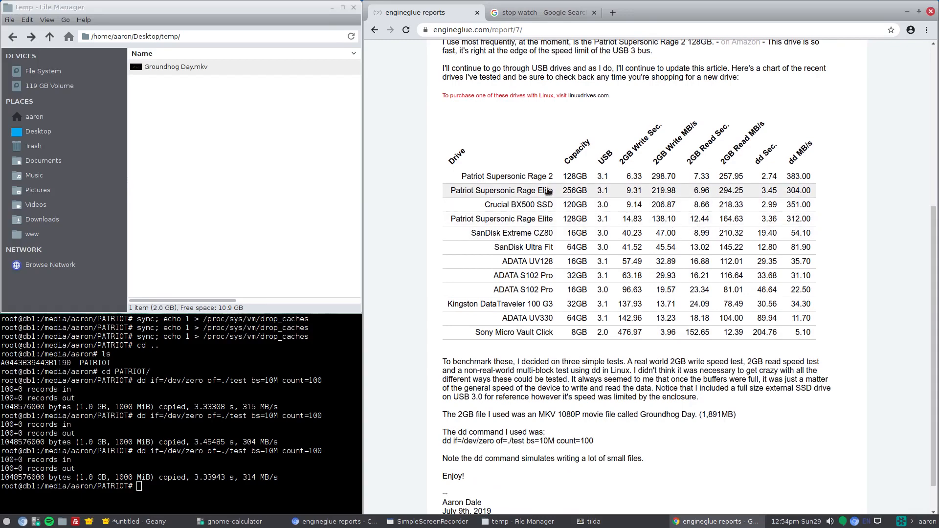
mouse_move(559, 194)
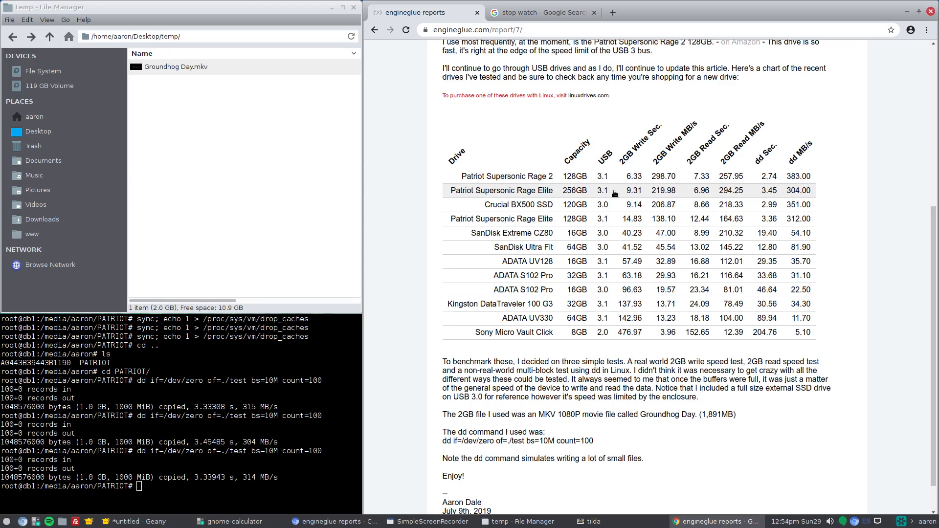
mouse_move(620, 192)
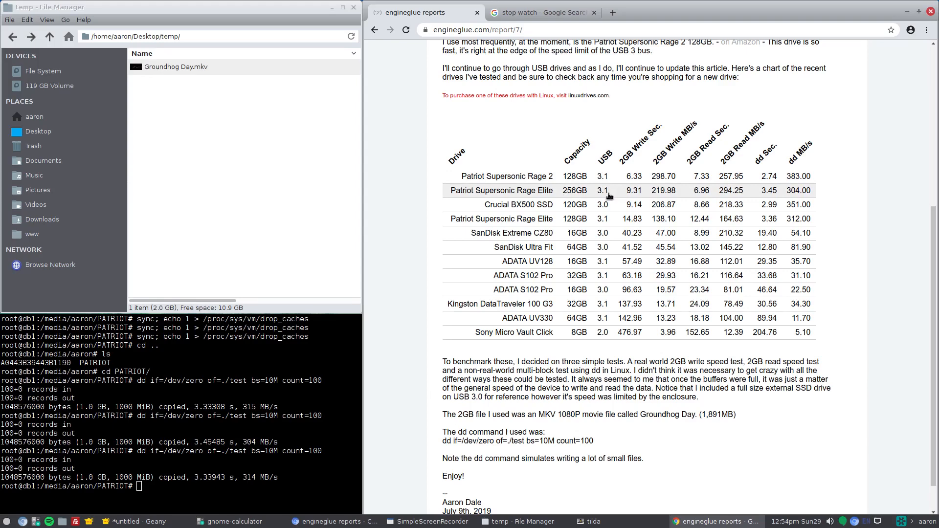
mouse_move(641, 197)
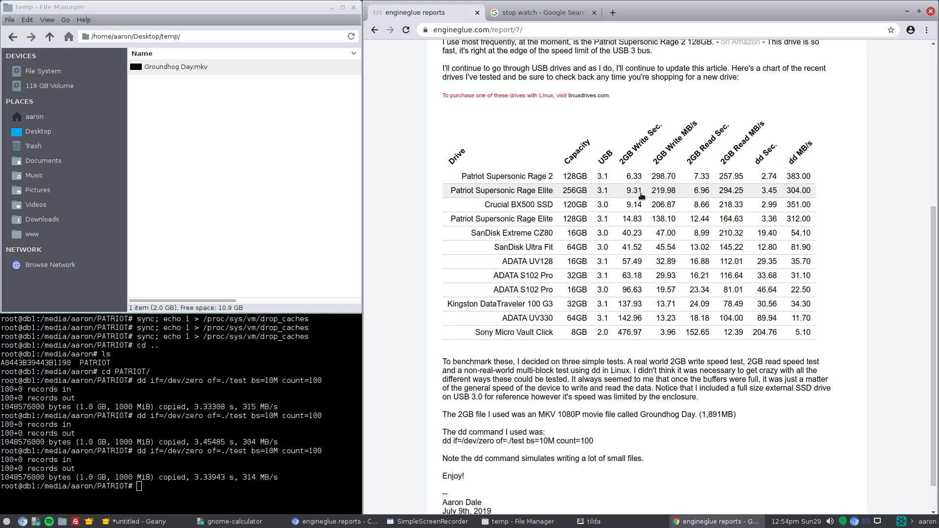
mouse_move(645, 195)
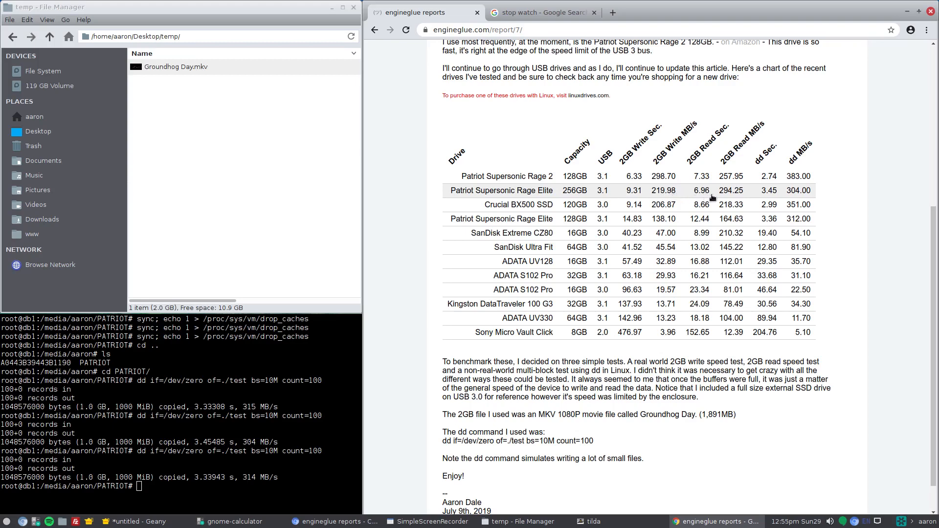
mouse_move(739, 196)
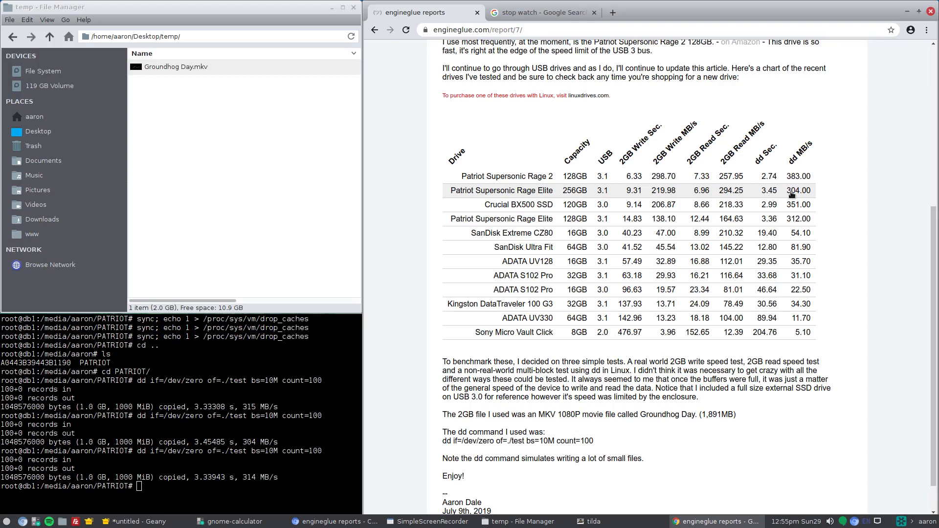
mouse_move(796, 196)
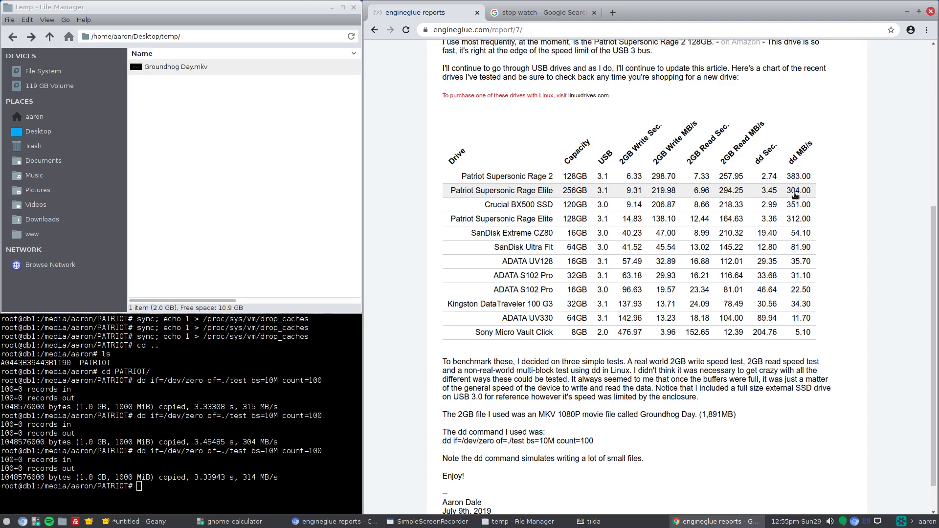
mouse_move(770, 196)
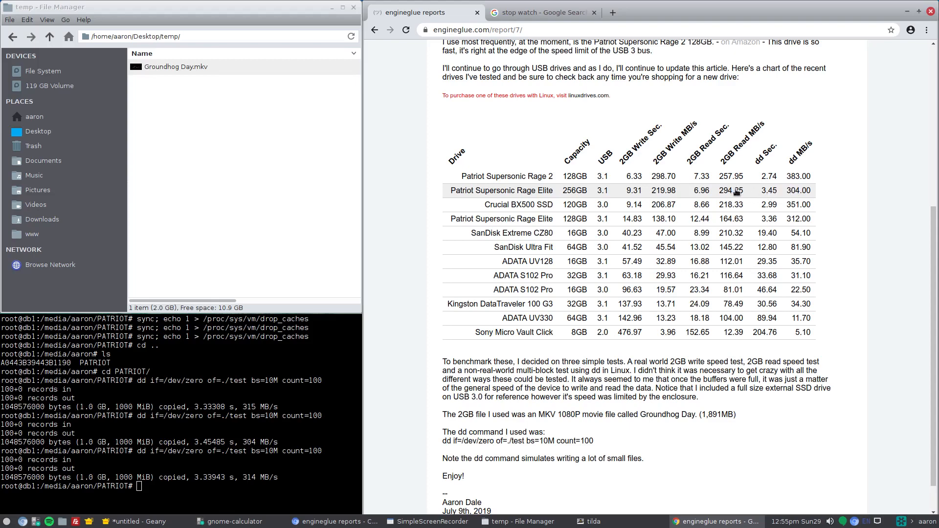
mouse_move(787, 191)
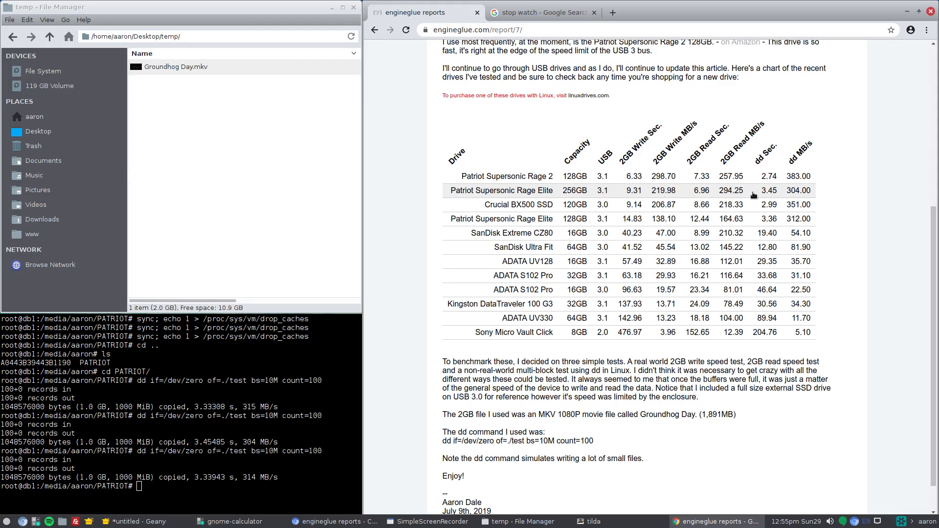
mouse_move(783, 199)
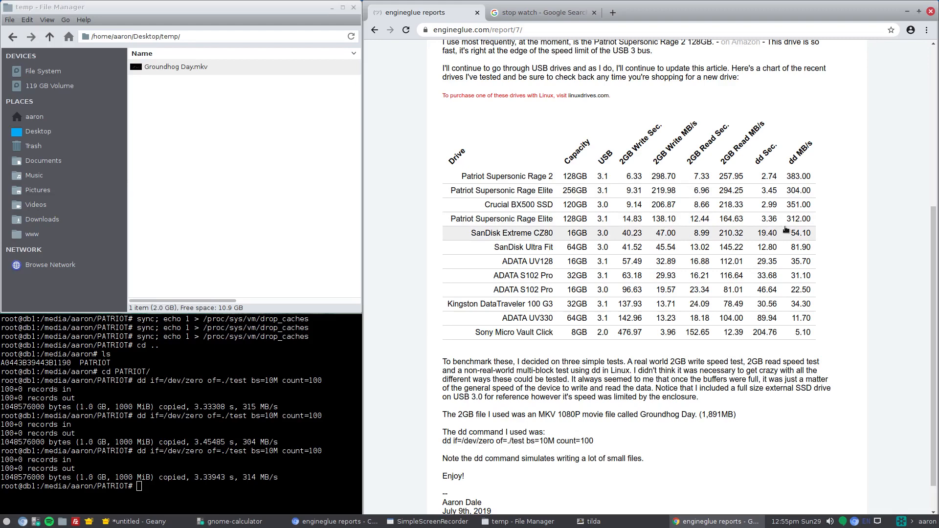
mouse_move(802, 227)
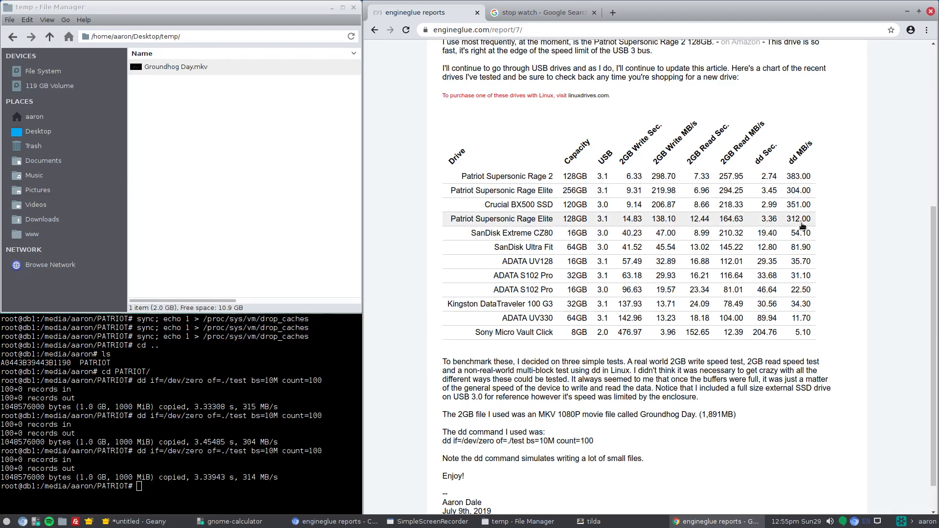
mouse_move(792, 224)
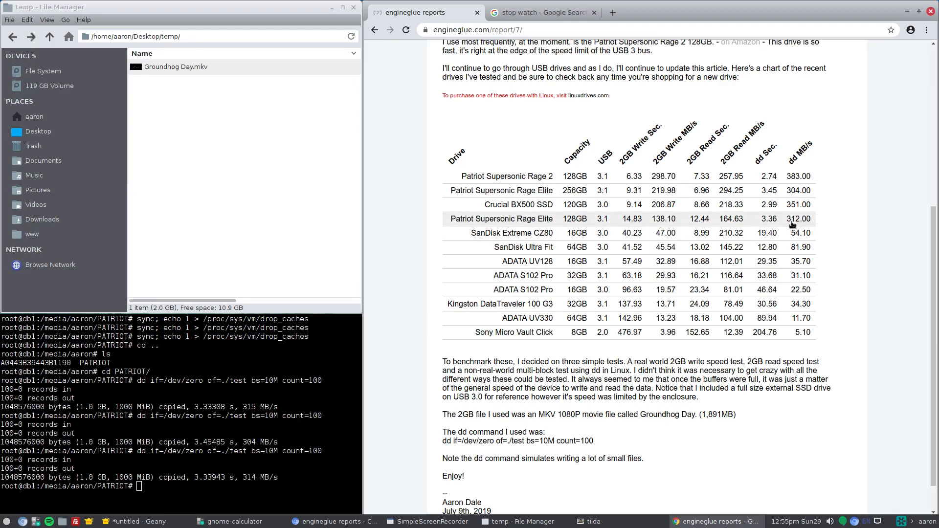
mouse_move(783, 224)
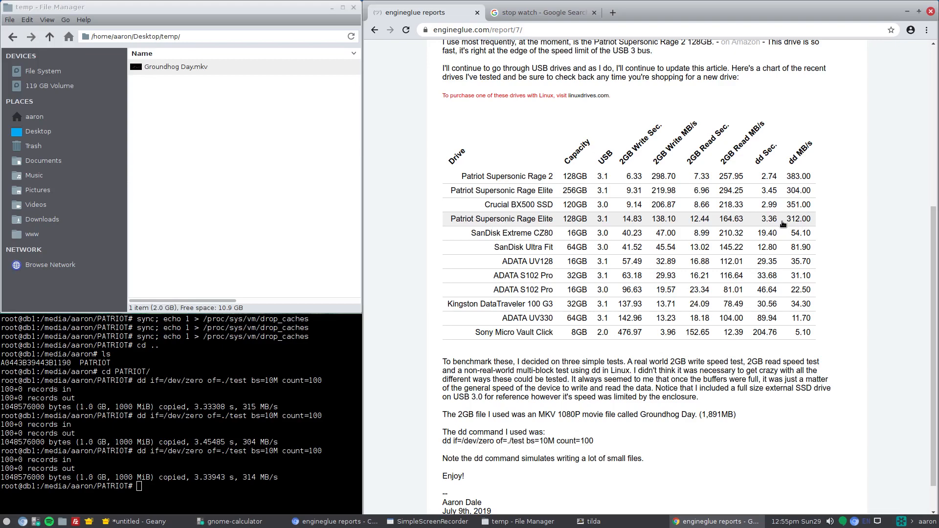
mouse_move(603, 227)
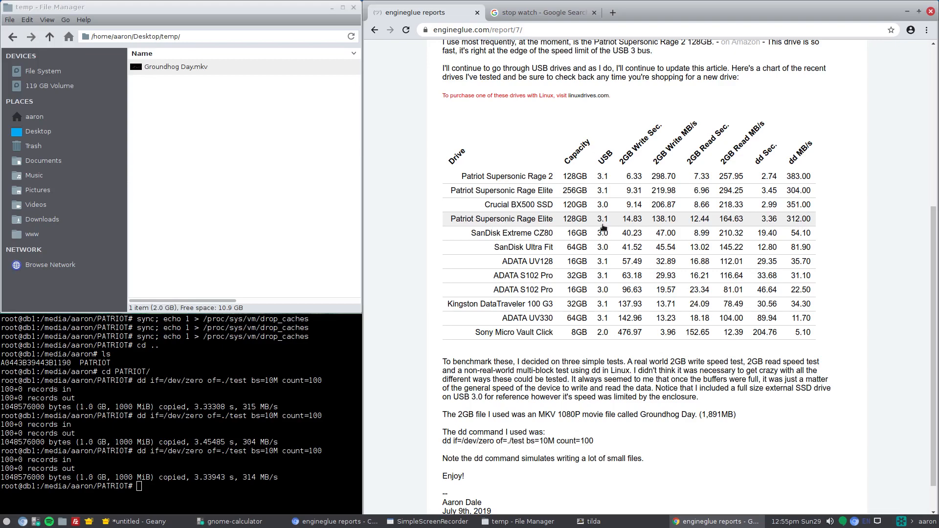
mouse_move(643, 227)
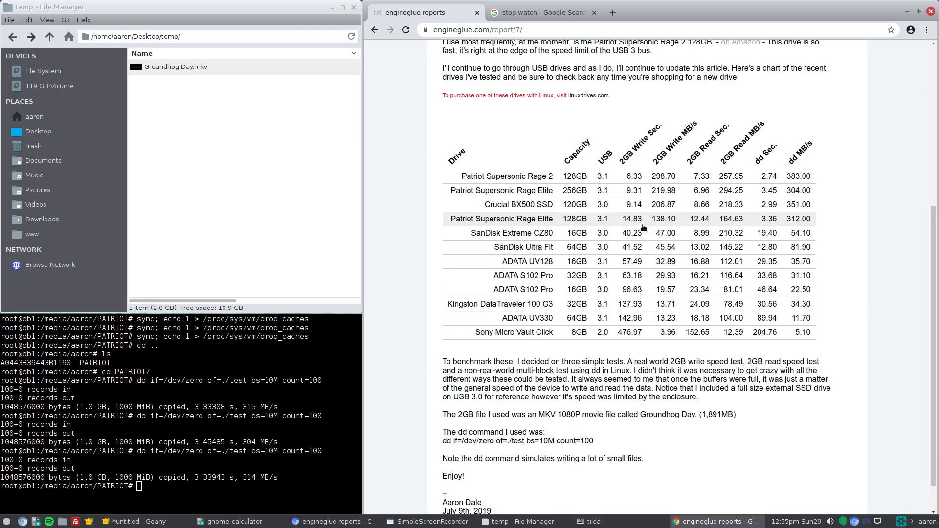
mouse_move(728, 227)
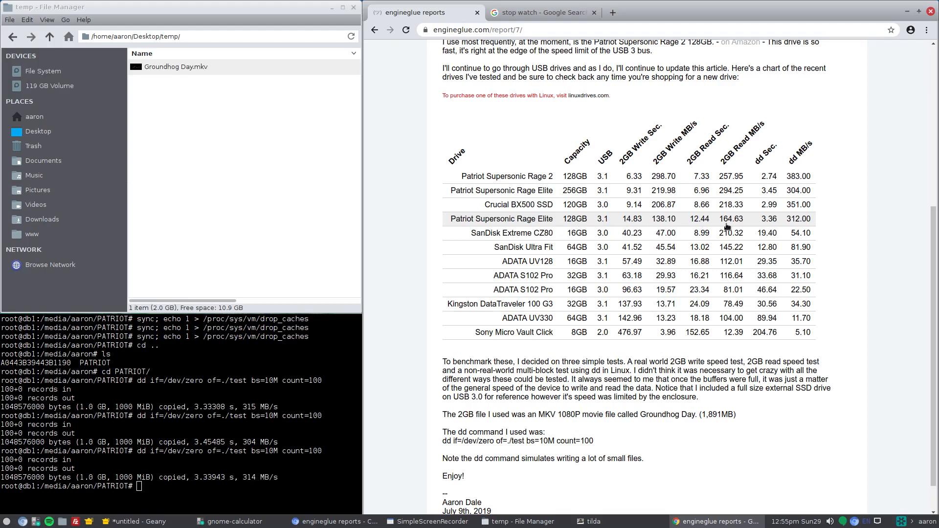
mouse_move(675, 219)
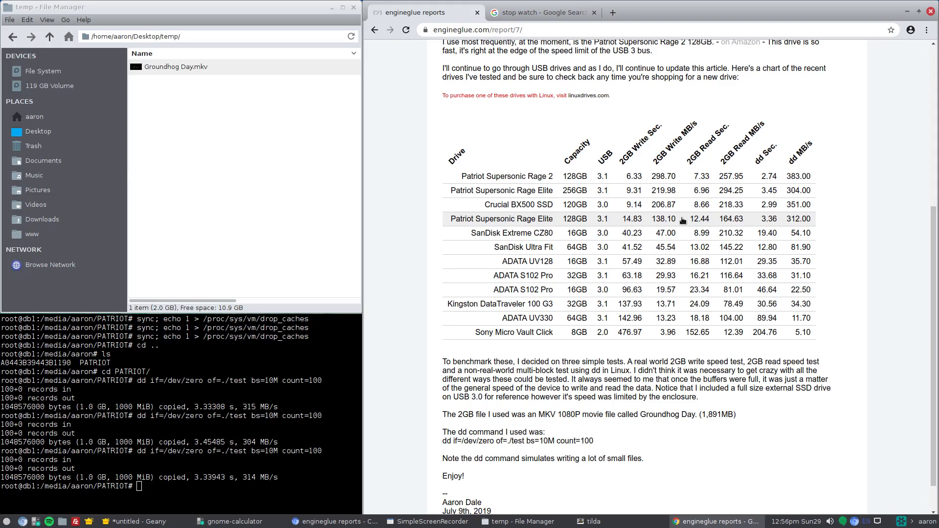
mouse_move(685, 188)
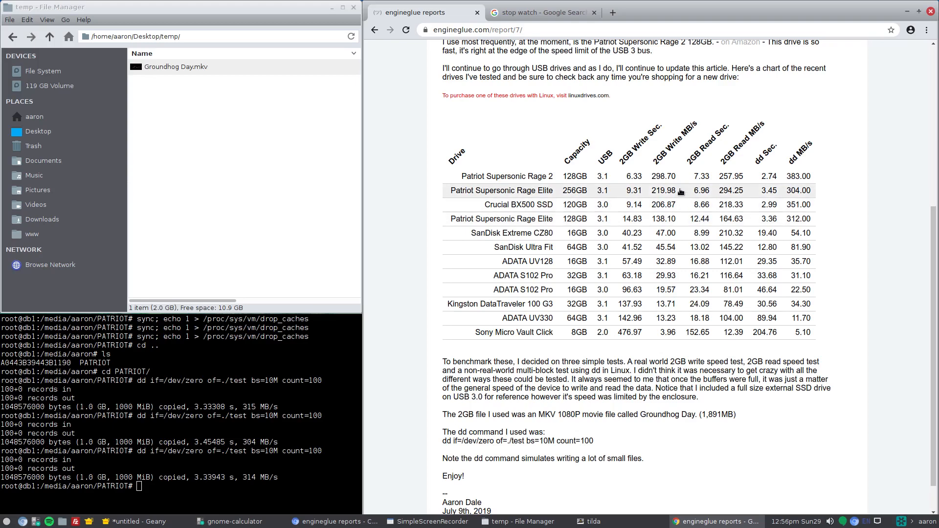
mouse_move(685, 223)
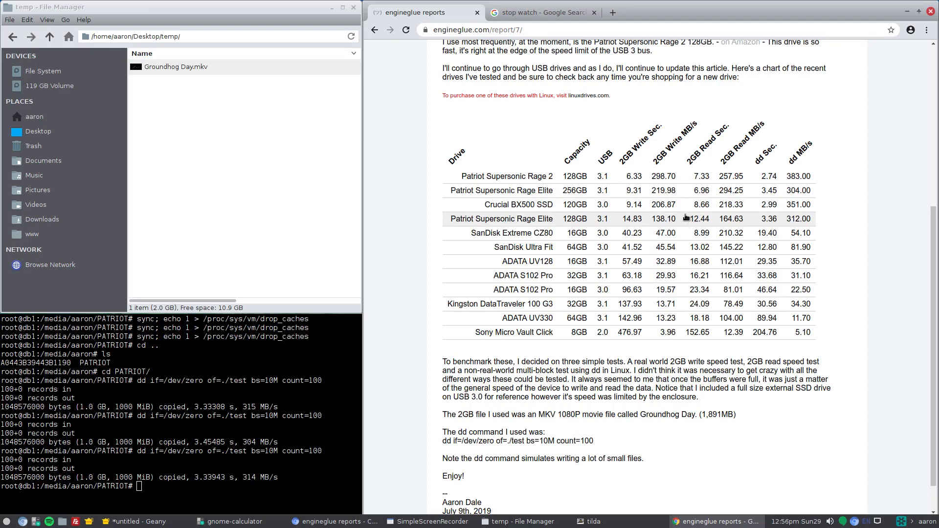
mouse_move(683, 193)
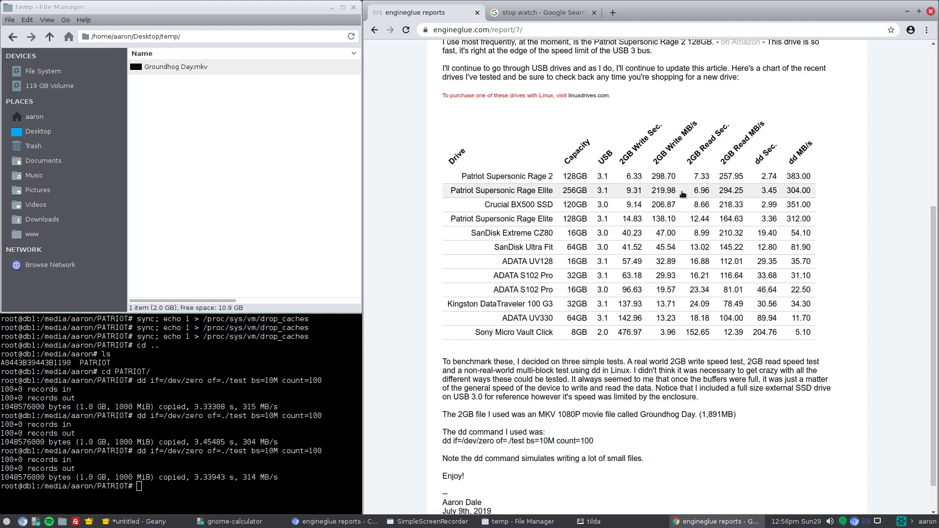